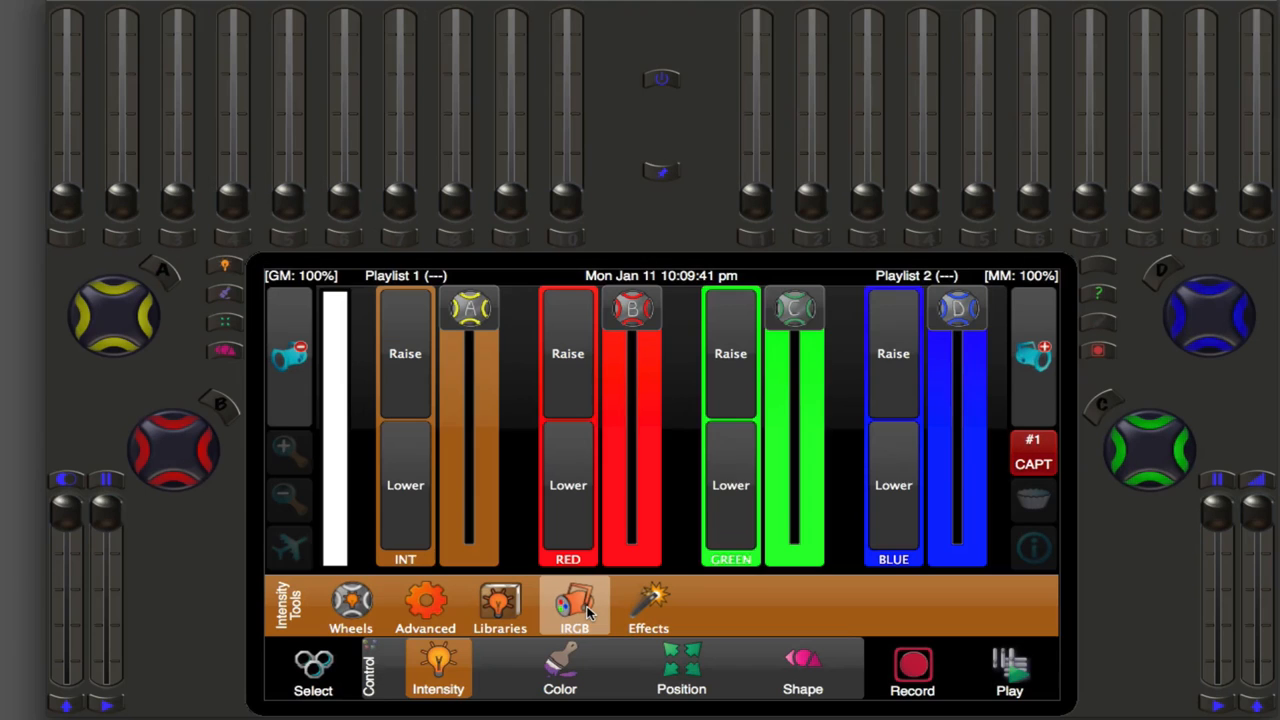
Step: Browse the Color tools, previewing Advanced, Wheels and the Lee Colors library pages
{"action": "left_click", "coordinate": [559, 670]}
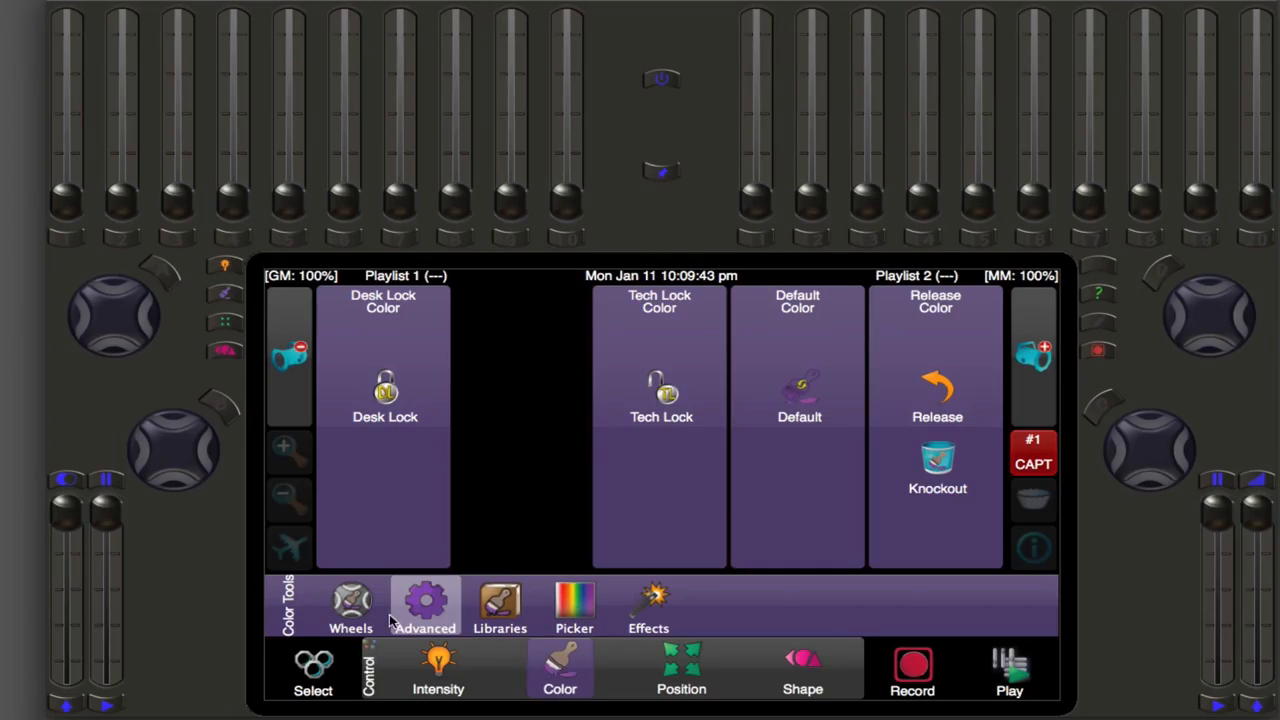
{"action": "left_click", "coordinate": [351, 607]}
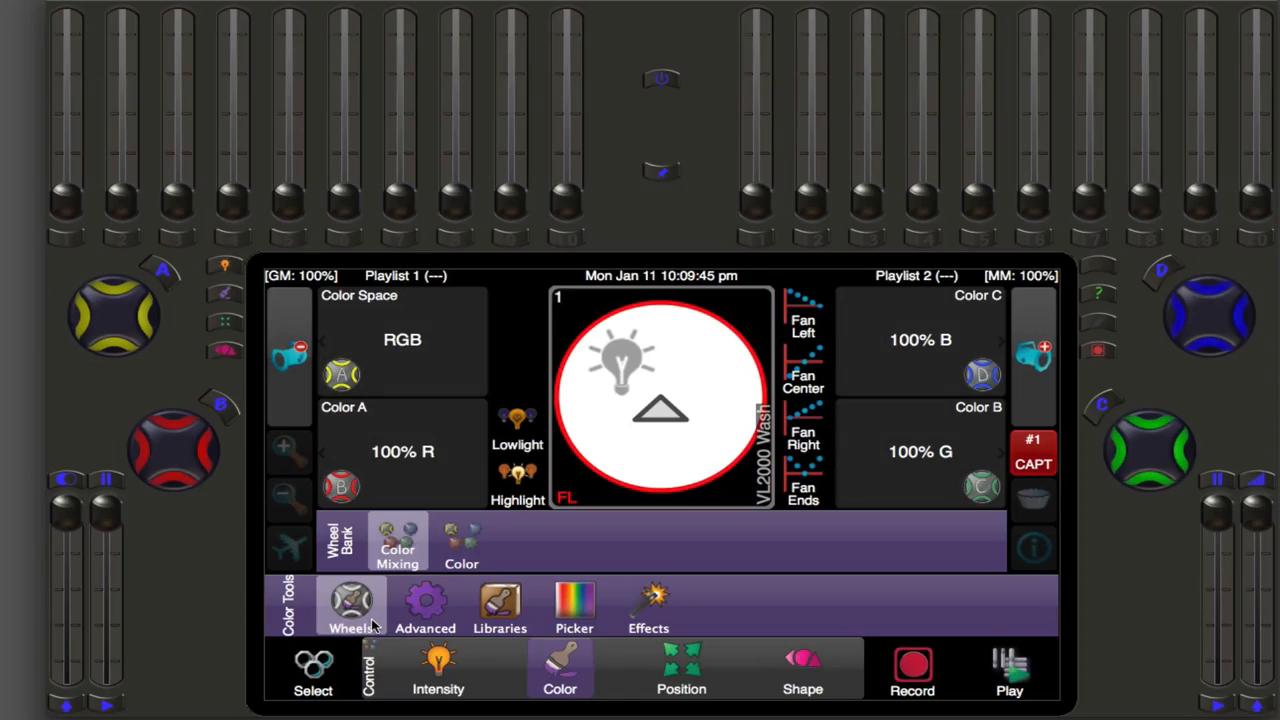
{"action": "left_click", "coordinate": [499, 607]}
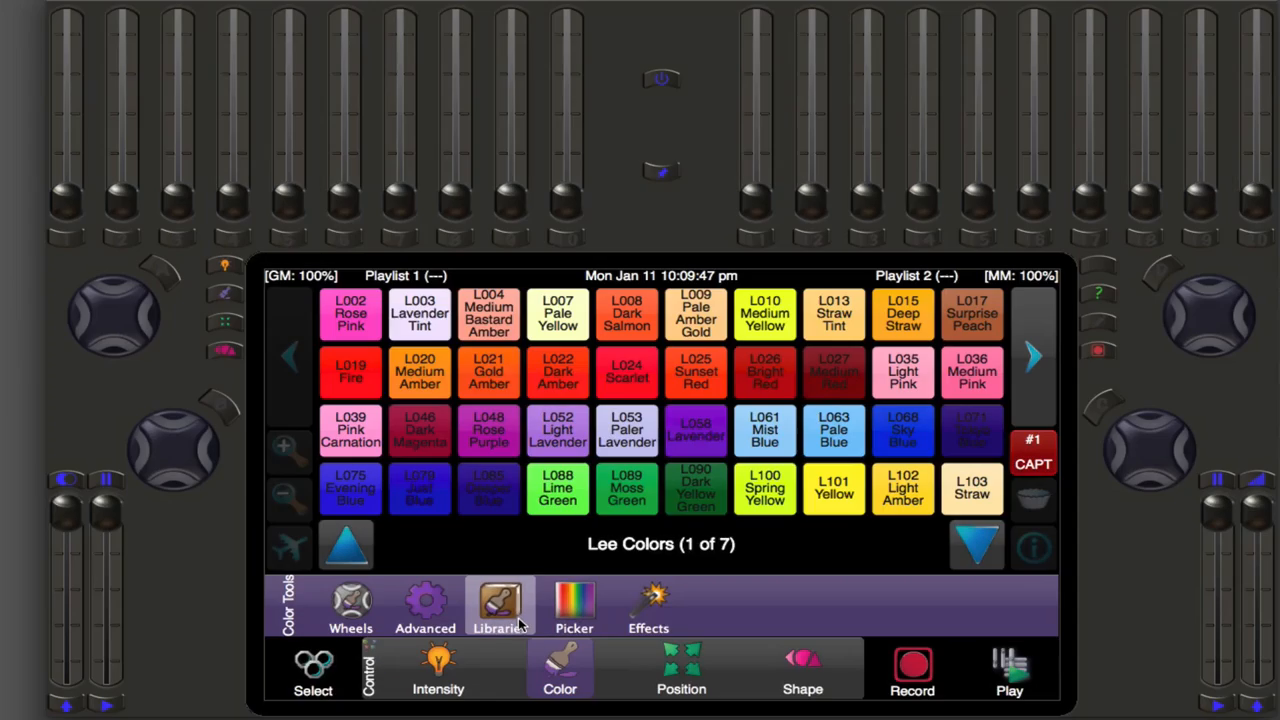
{"action": "left_click", "coordinate": [574, 607]}
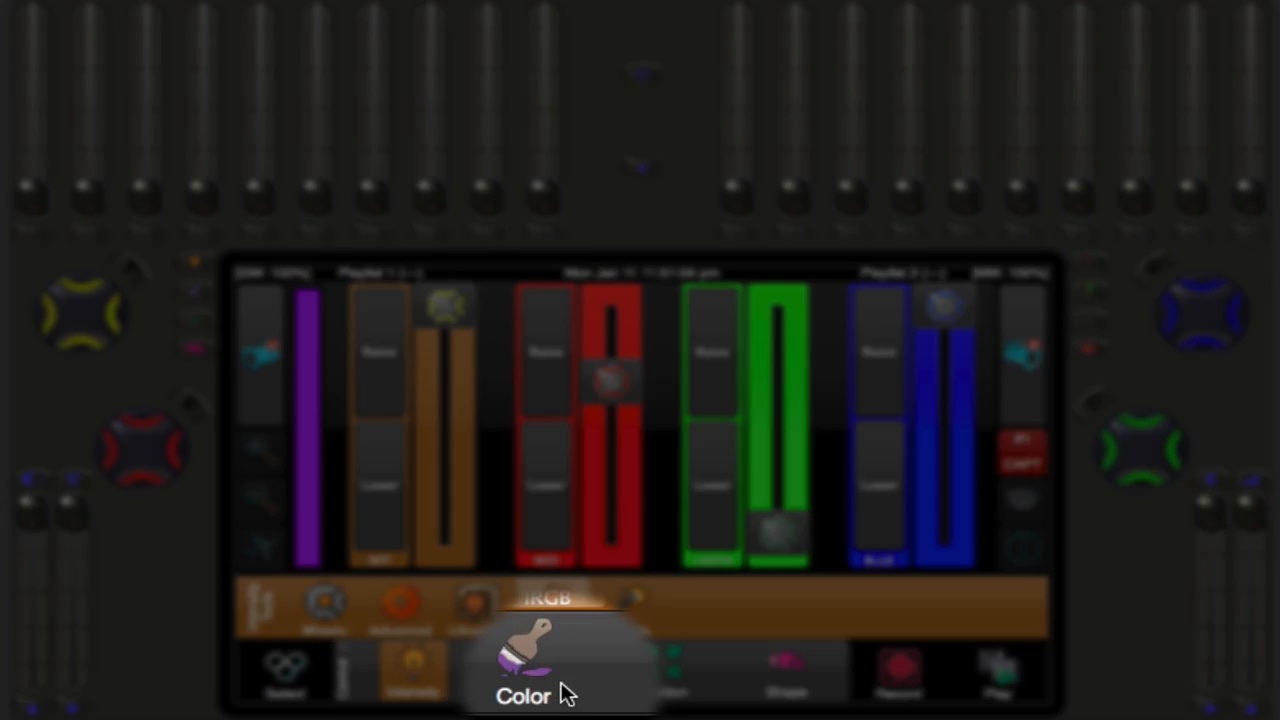
Step: Open the purple light's color wheels and set the color space to CMY
{"action": "left_click", "coordinate": [537, 675]}
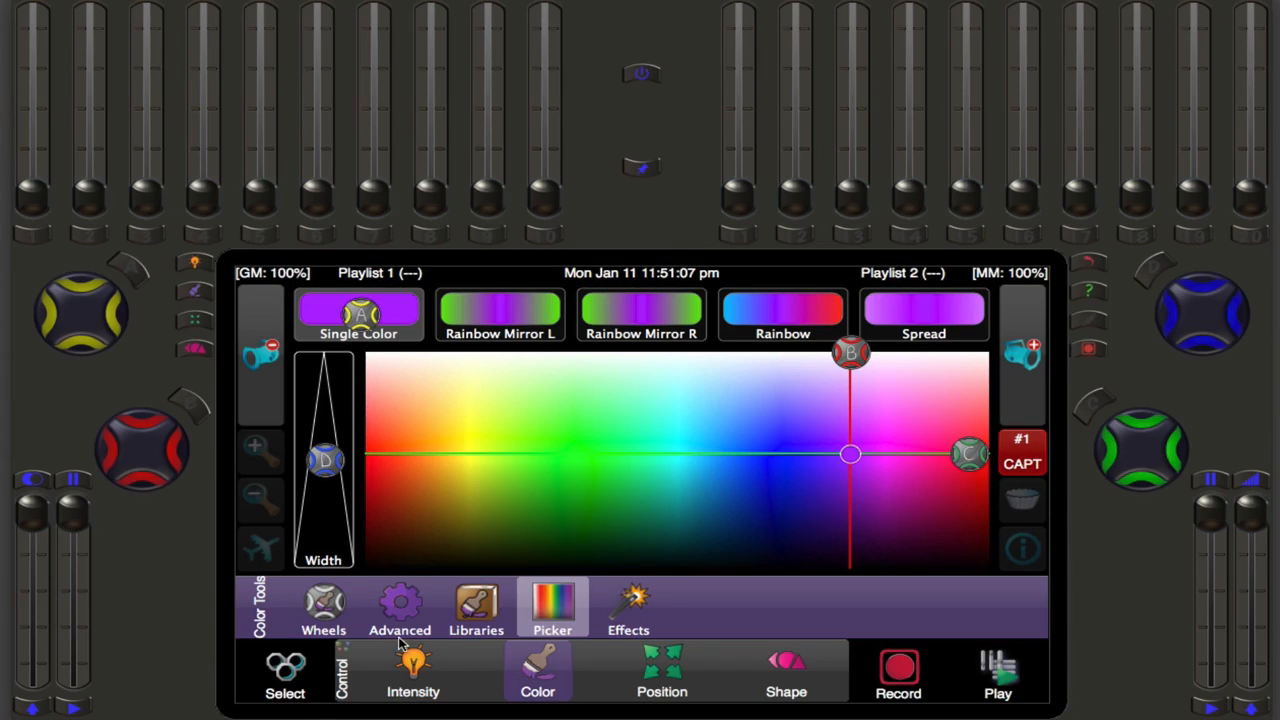
{"action": "left_click", "coordinate": [323, 607]}
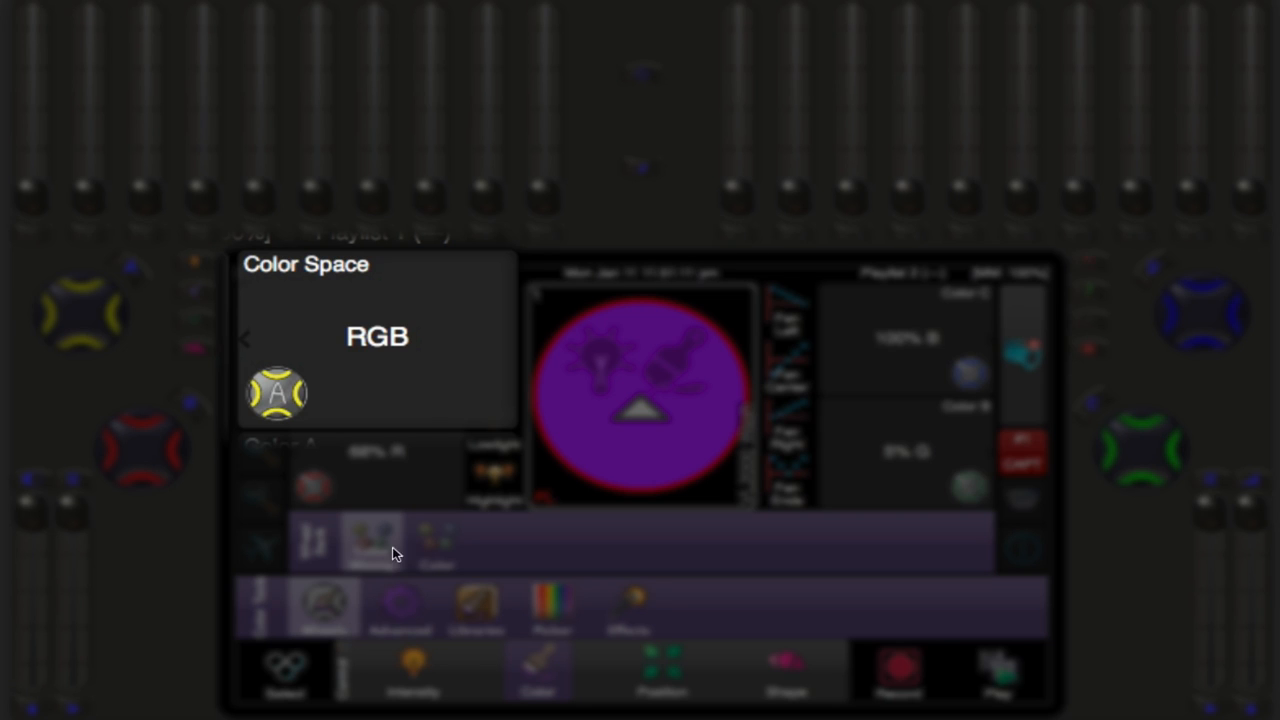
{"action": "left_click", "coordinate": [377, 337]}
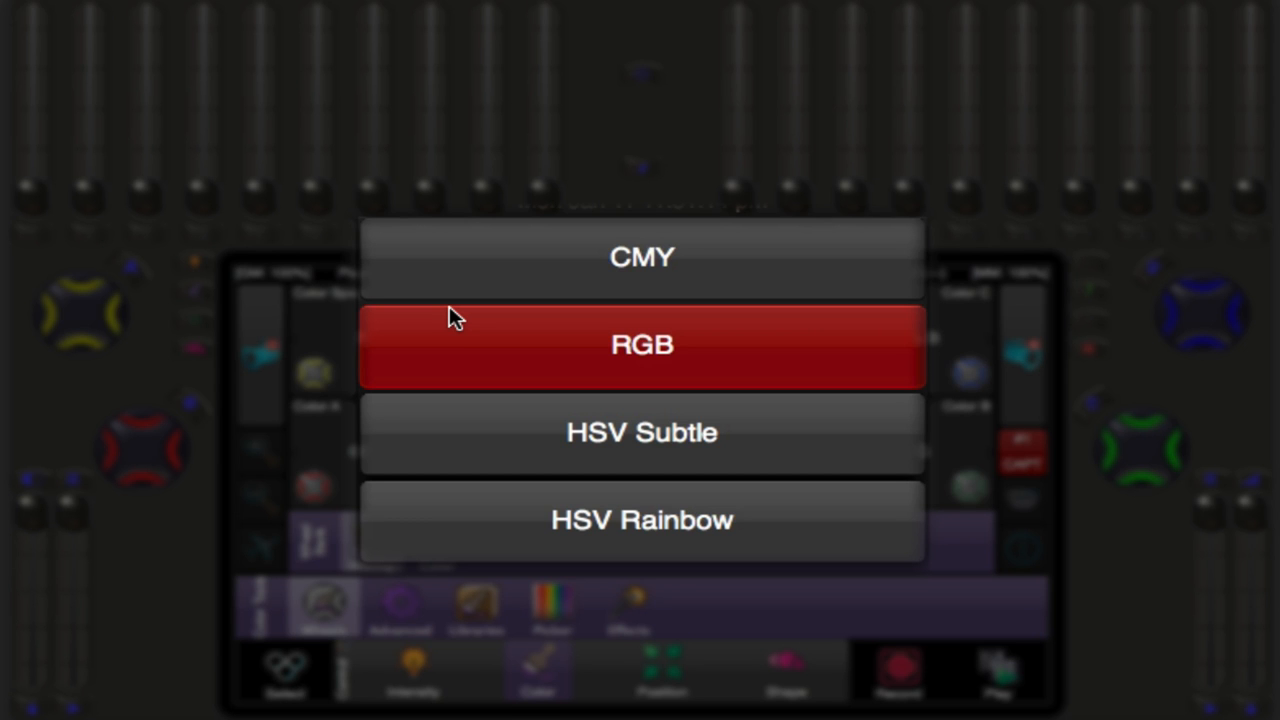
{"action": "left_click", "coordinate": [640, 257]}
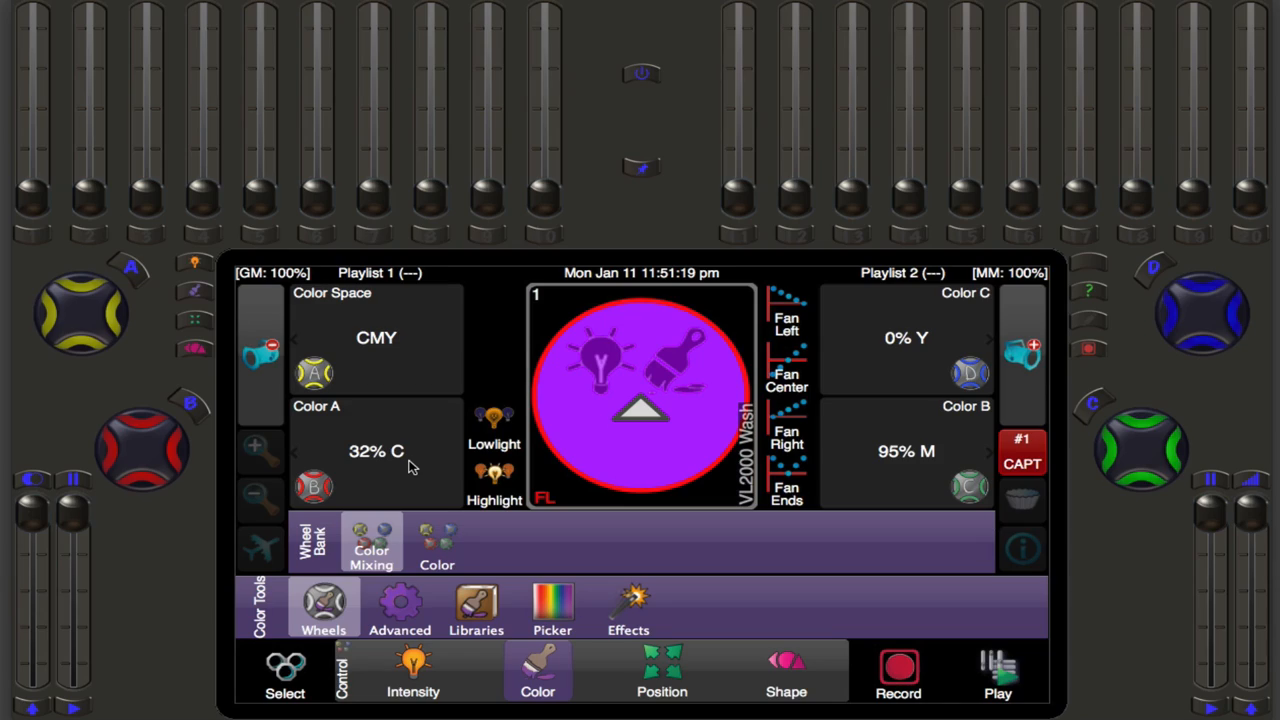
{"action": "mouse_move", "coordinate": [925, 385]}
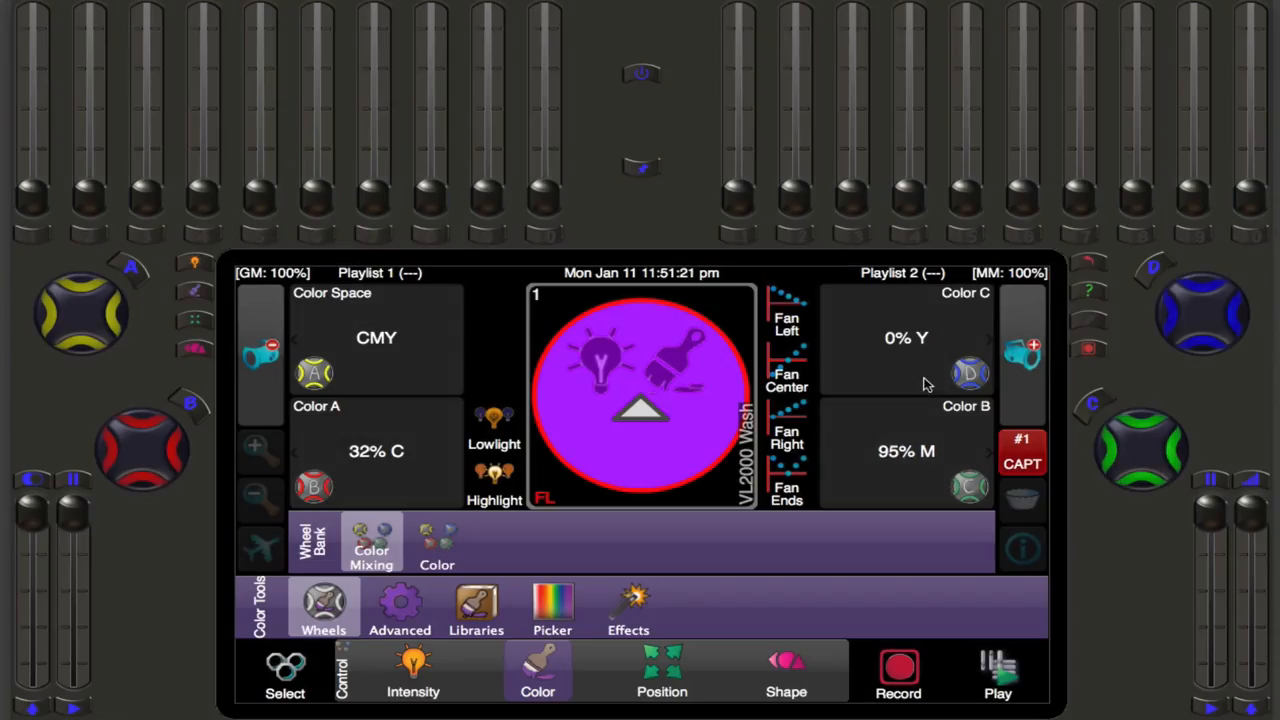
{"action": "mouse_move", "coordinate": [928, 355]}
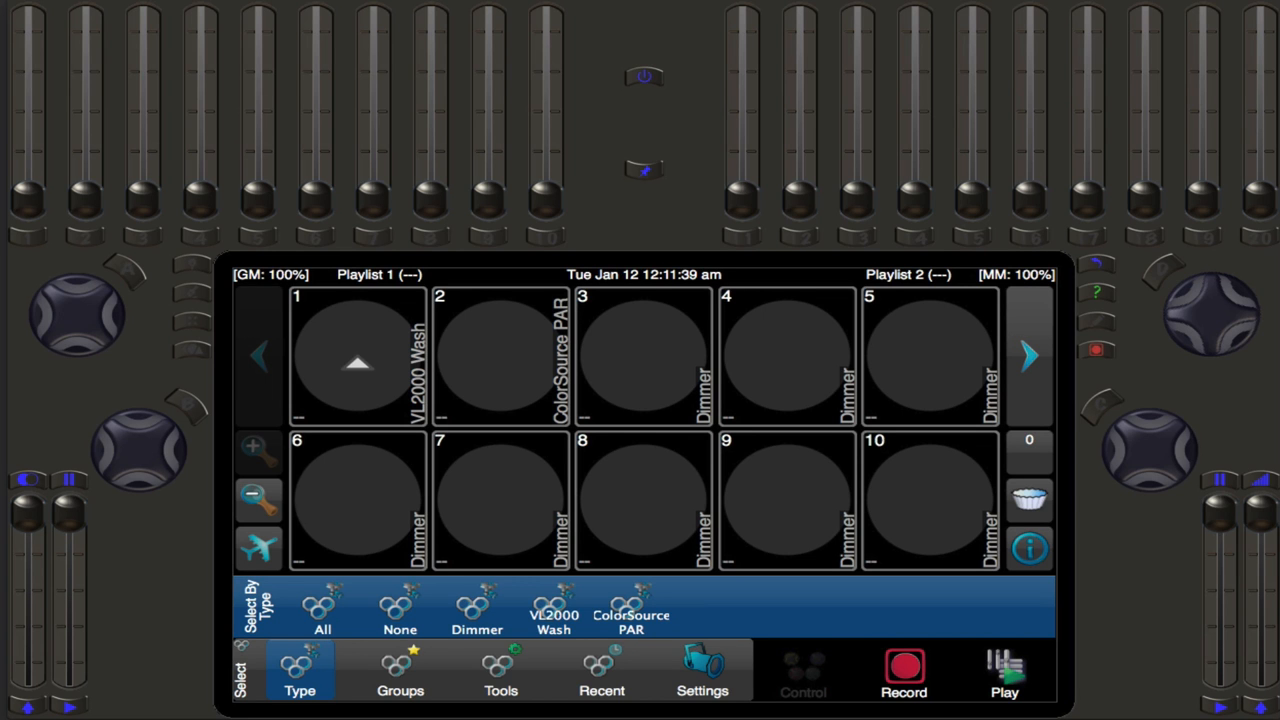
{"action": "left_click", "coordinate": [357, 357]}
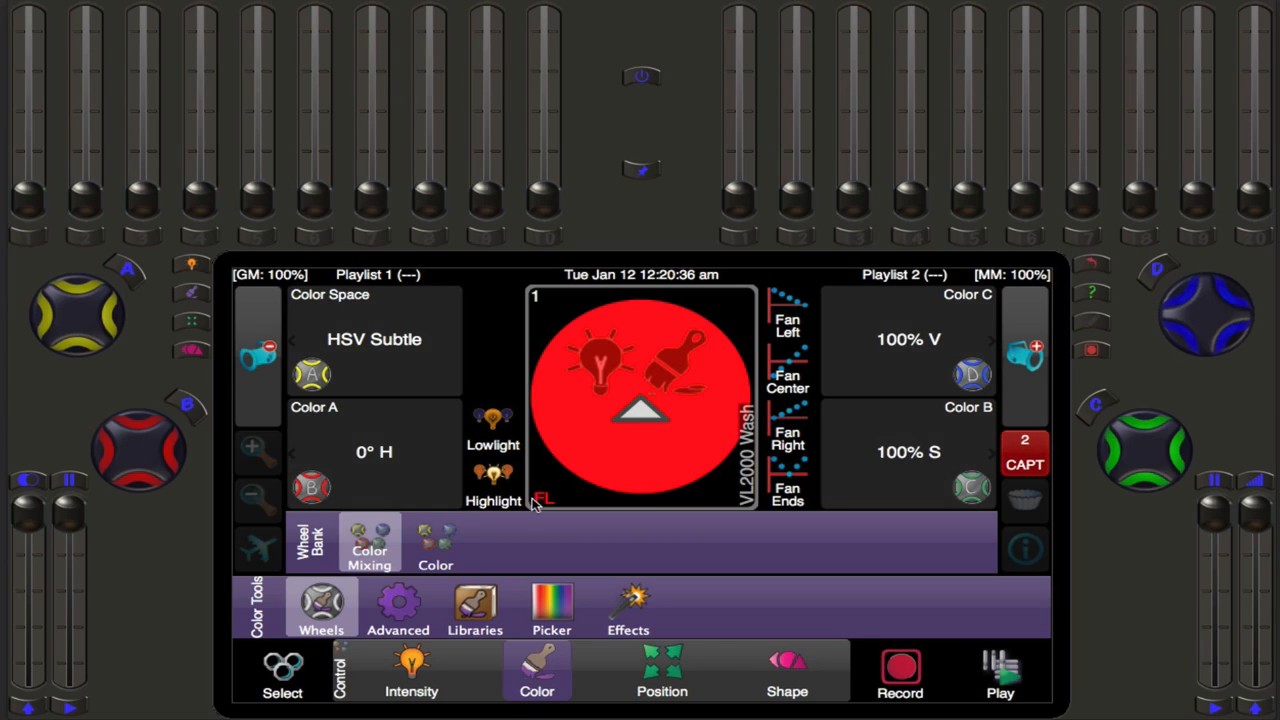
{"action": "mouse_move", "coordinate": [428, 486]}
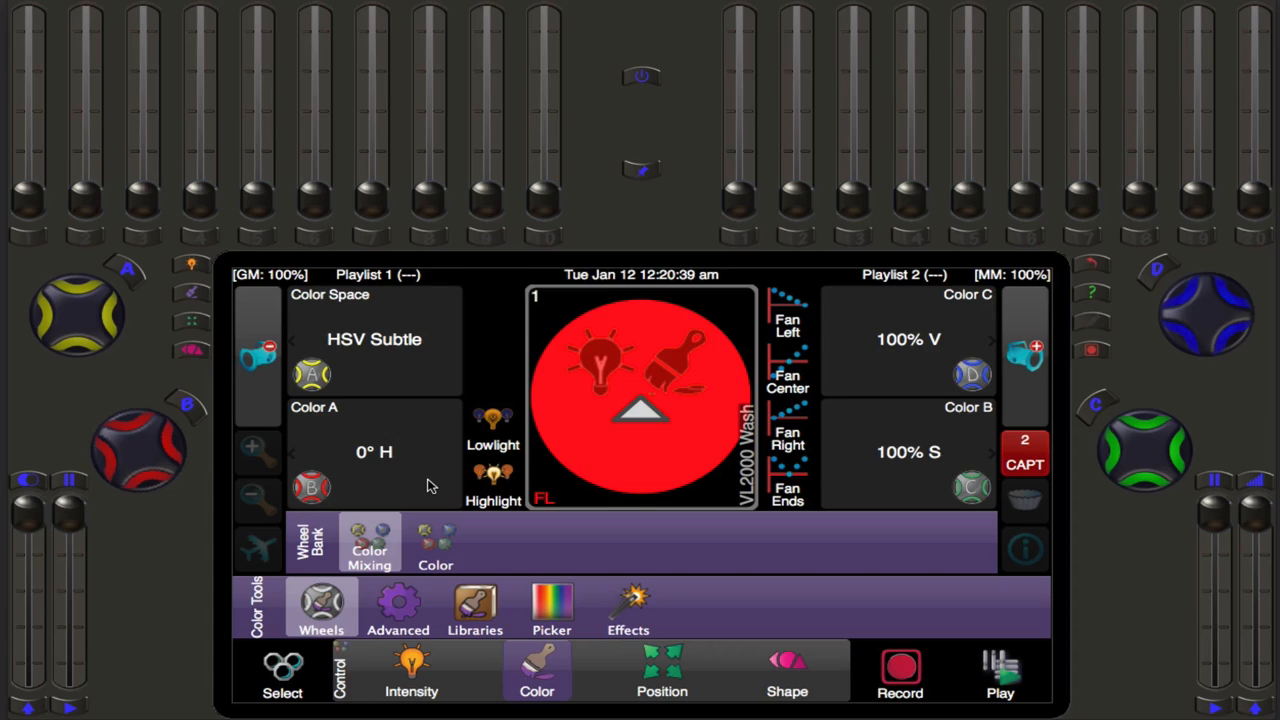
Step: Change the wash's color space from HSV Subtle to HSV Rainbow
{"action": "left_click", "coordinate": [373, 338]}
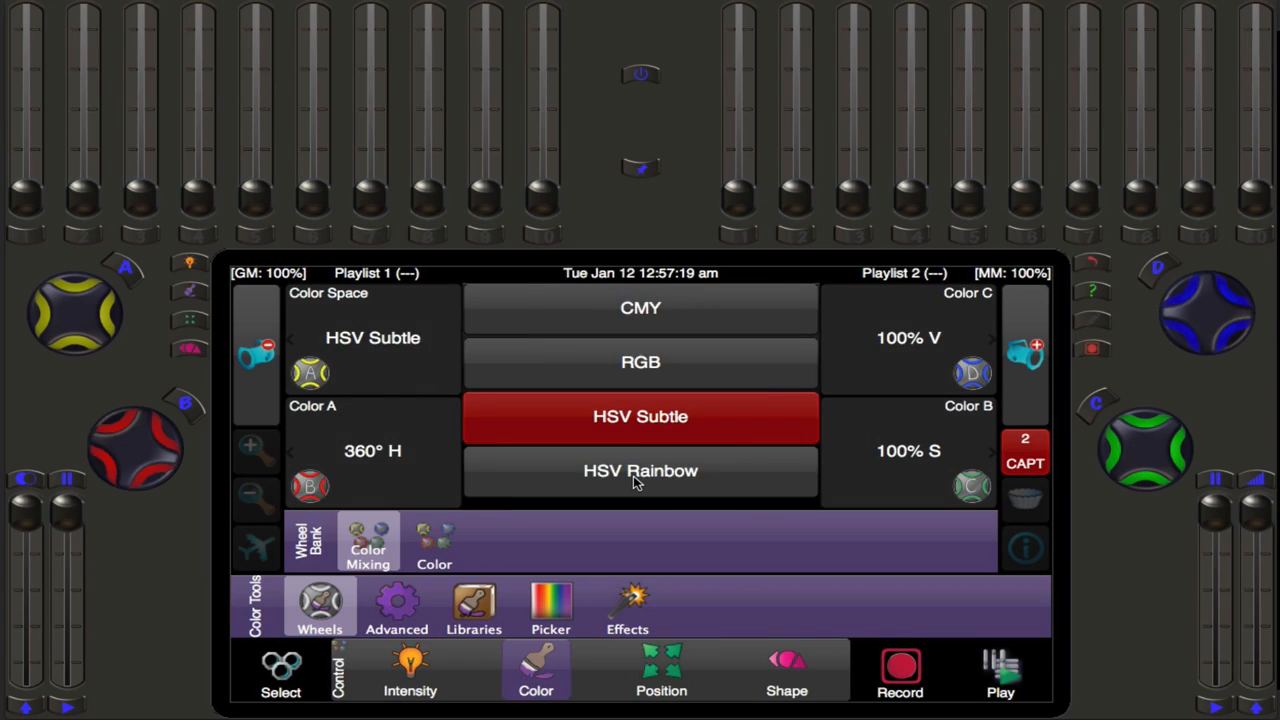
{"action": "left_click", "coordinate": [640, 470]}
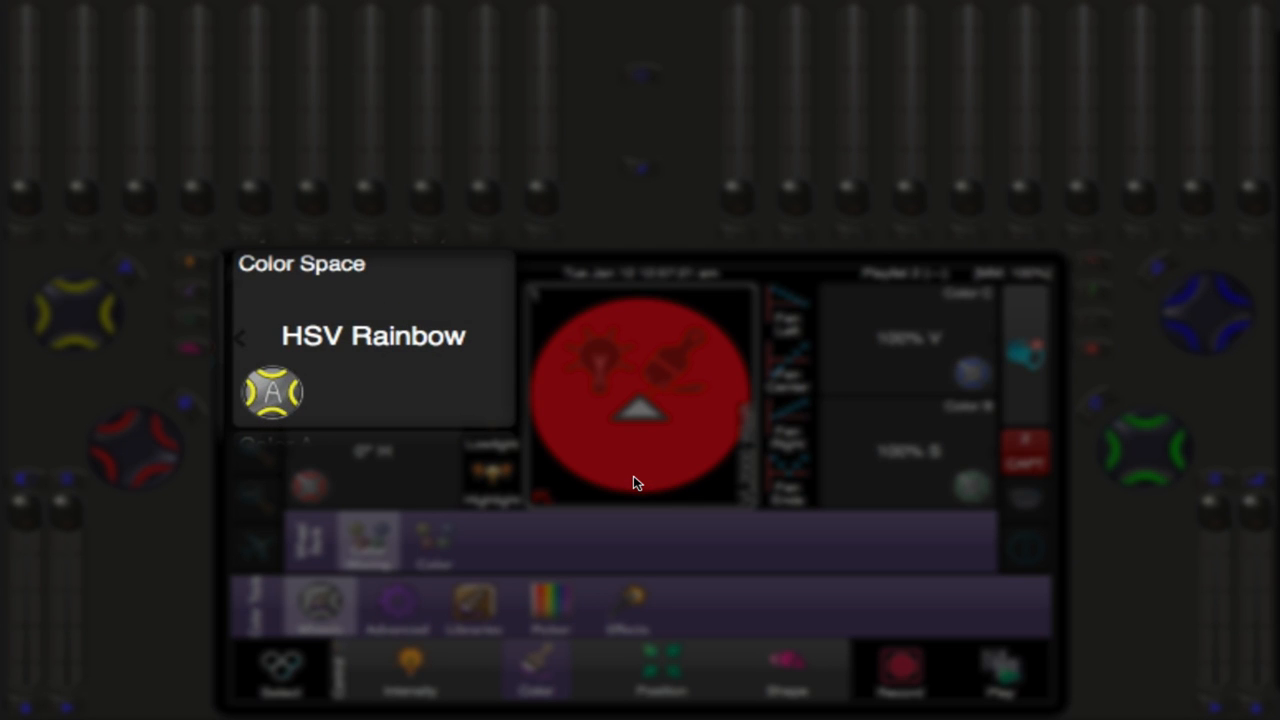